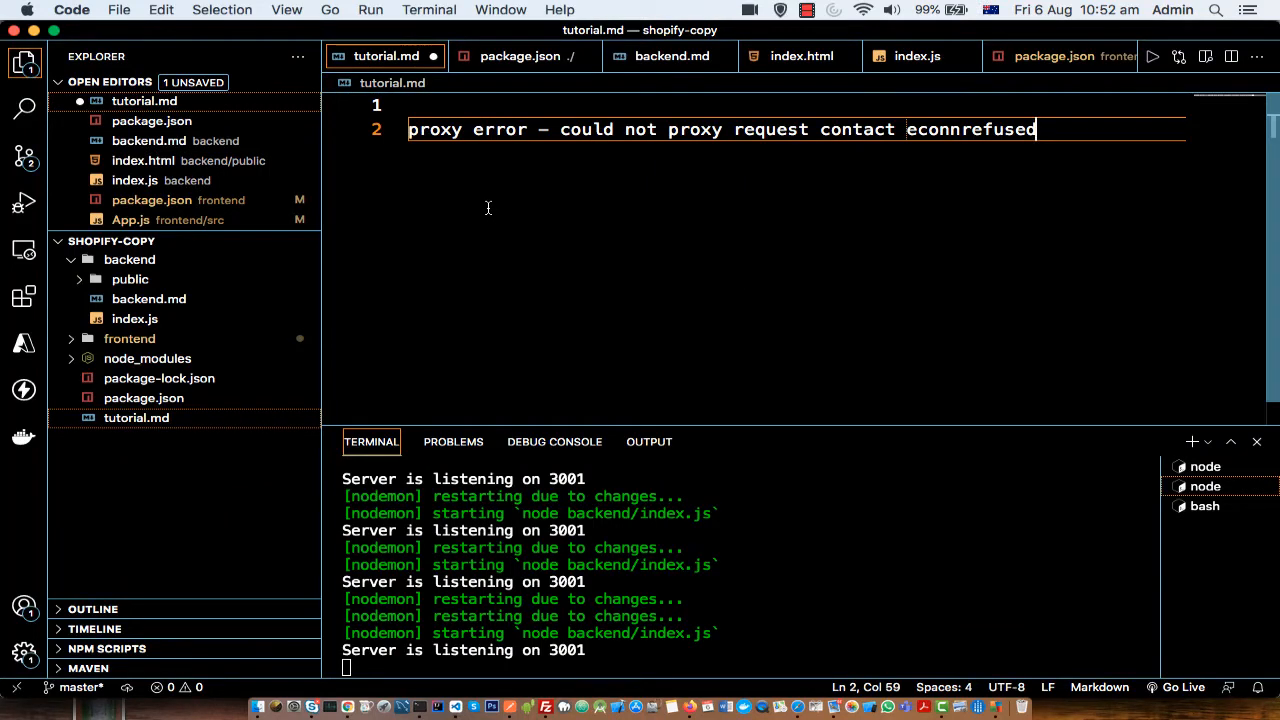
pyautogui.moveTo(648, 144)
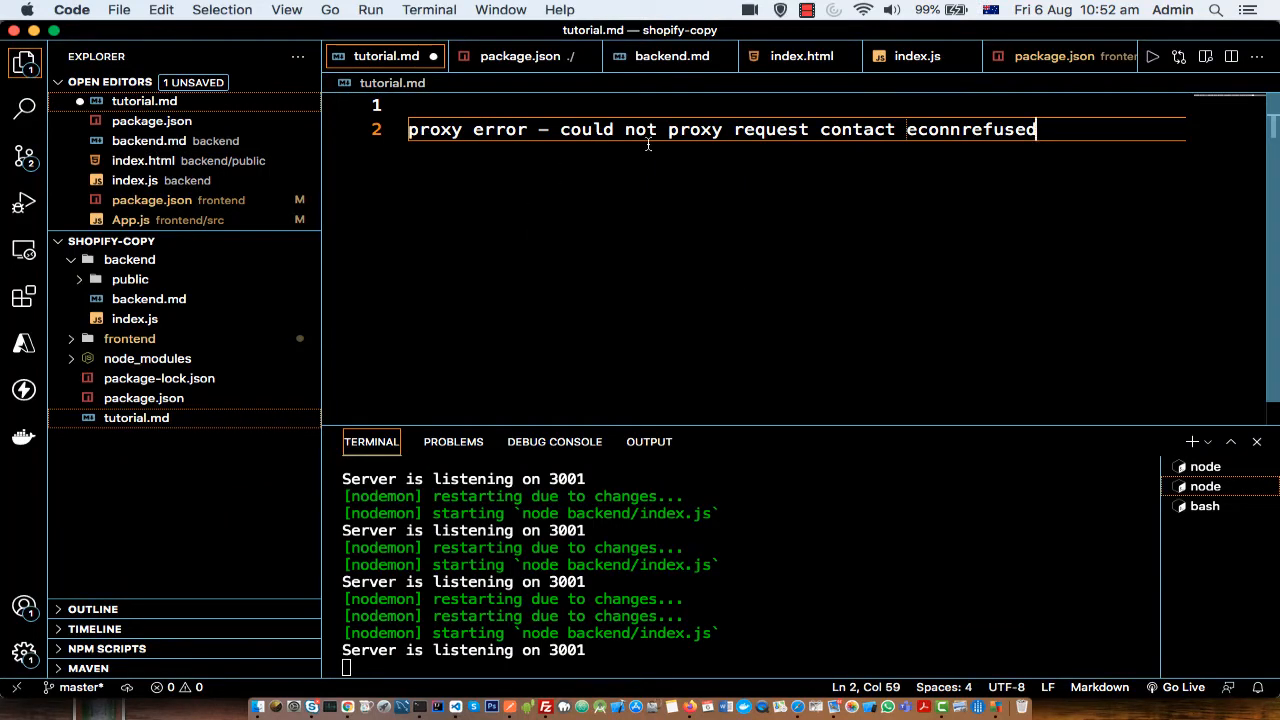
pyautogui.moveTo(702, 148)
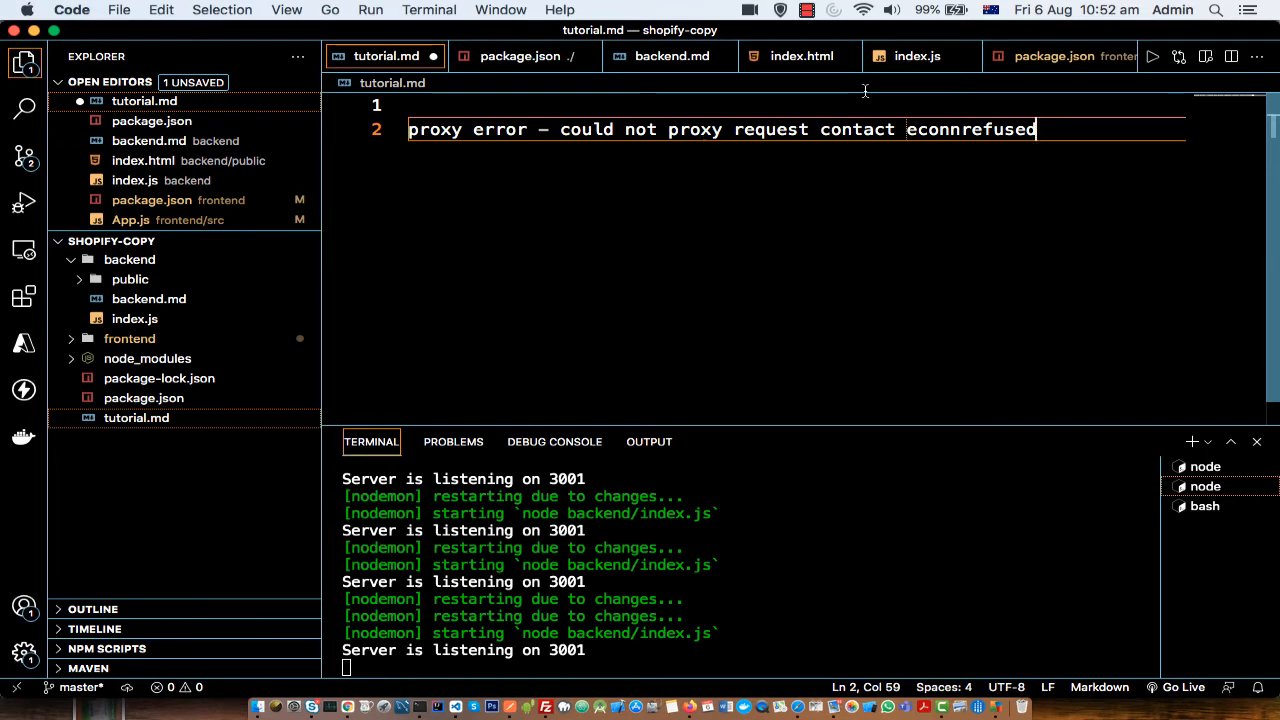
# - Remove the word 'contact' from the proxy error note in tutorial.md
pyautogui.press('Backspace')
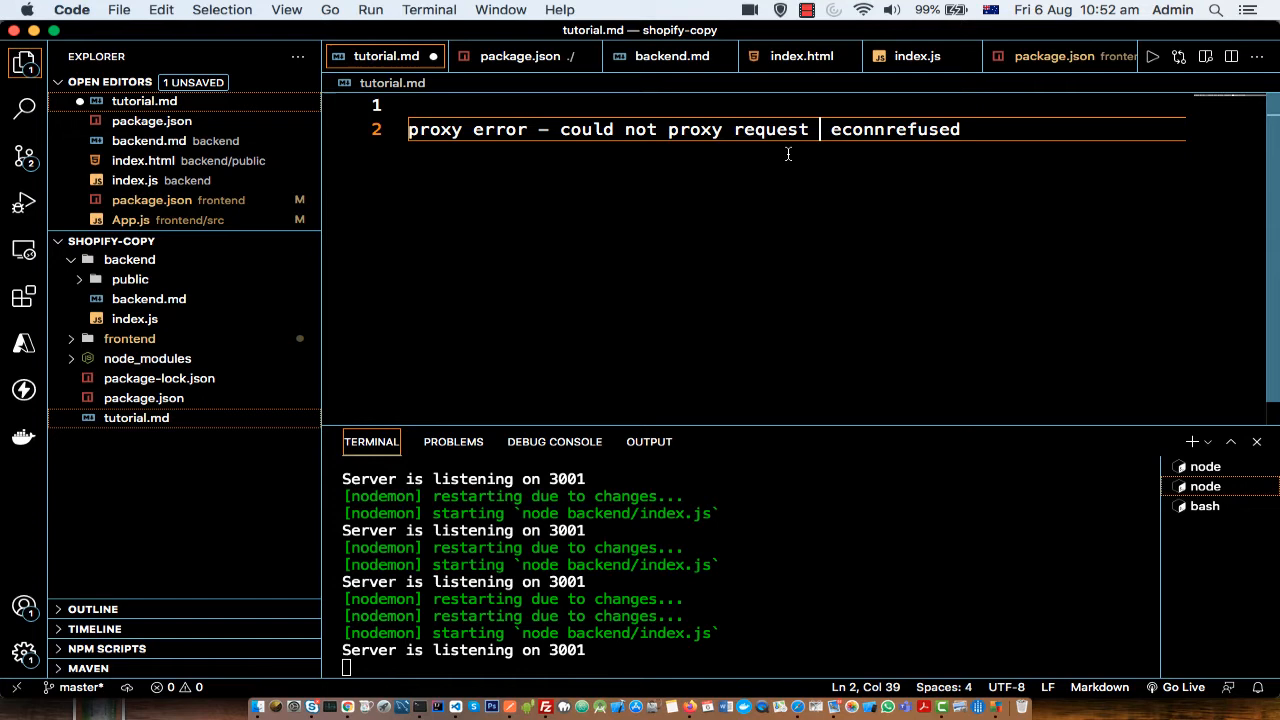
pyautogui.moveTo(784, 152)
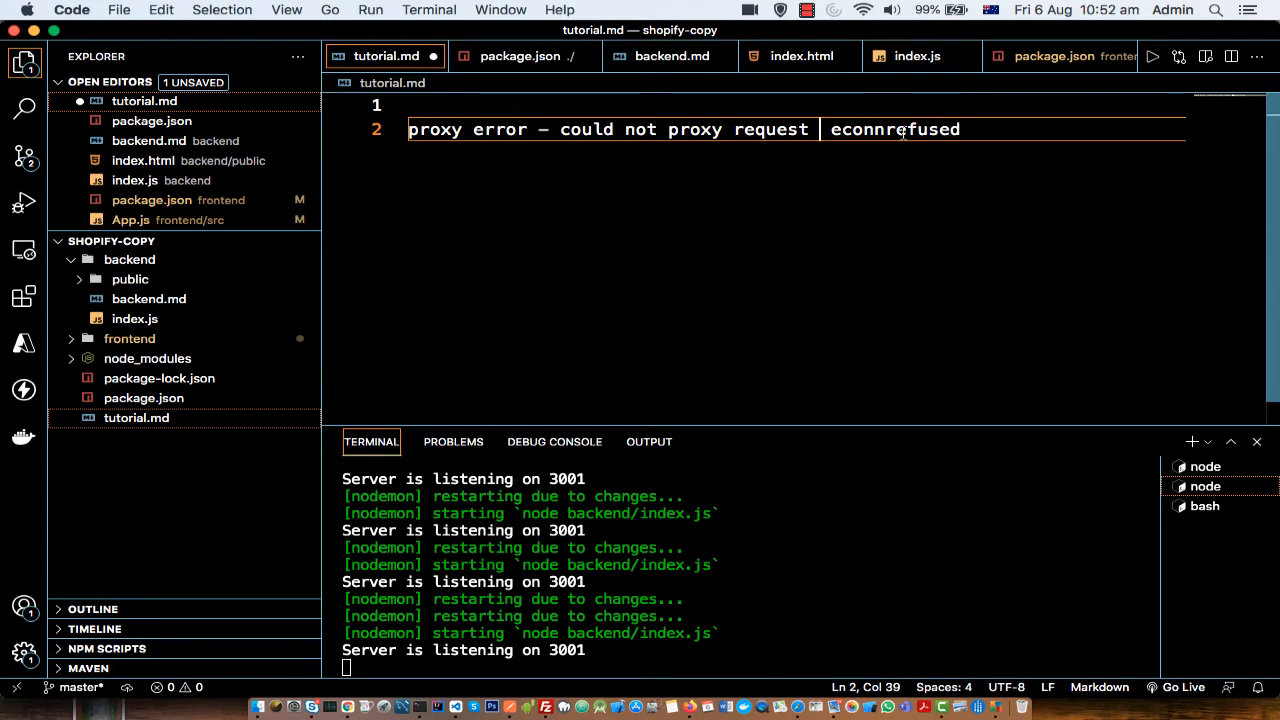
pyautogui.moveTo(522, 148)
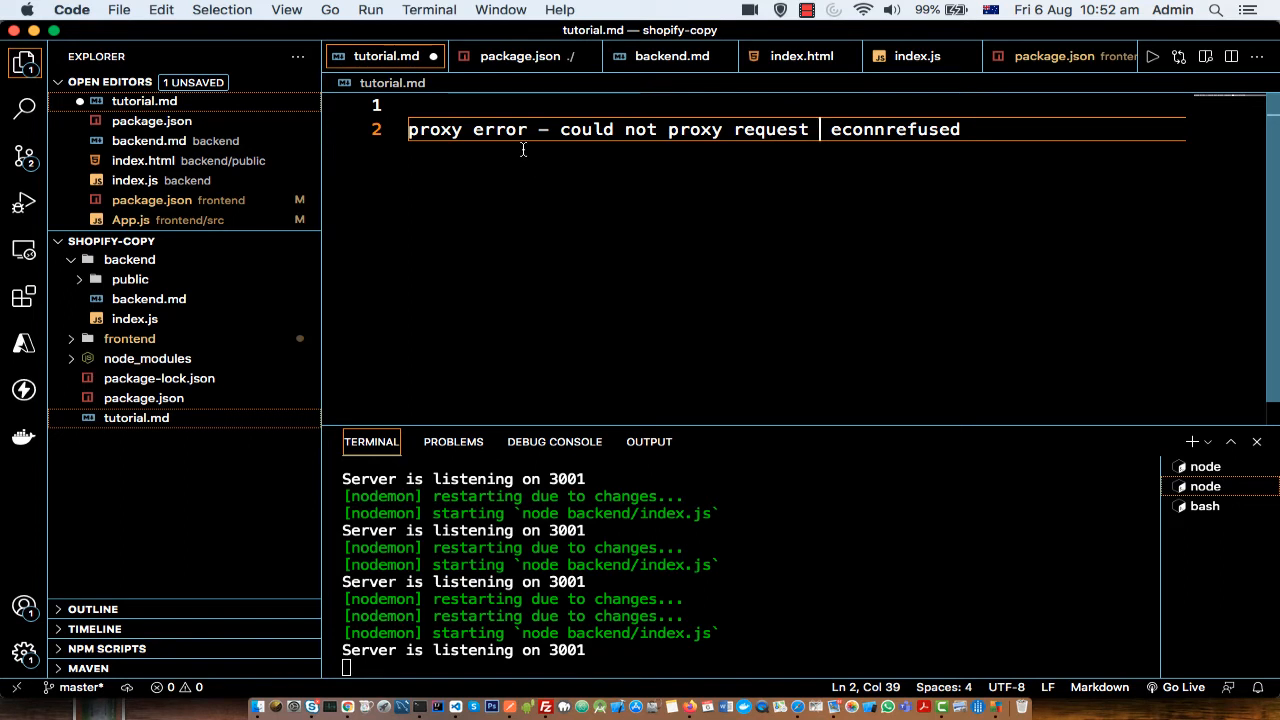
pyautogui.moveTo(4, 356)
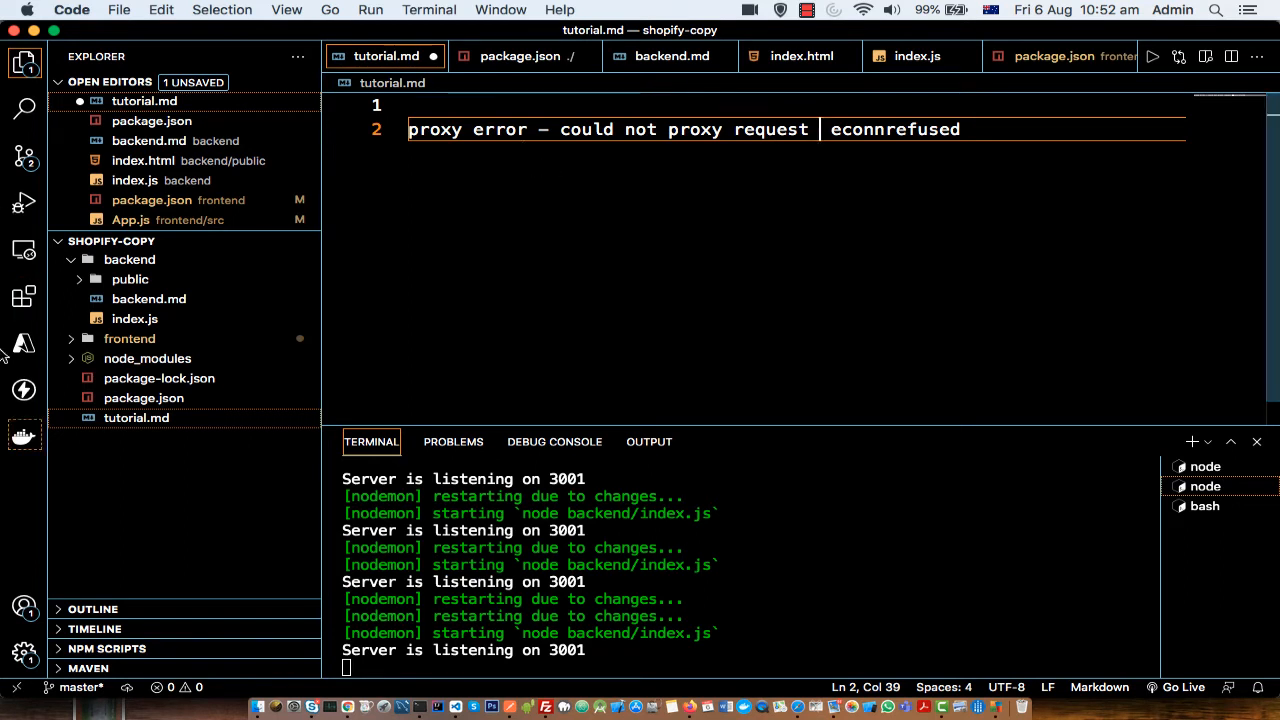
pyautogui.click(128, 338)
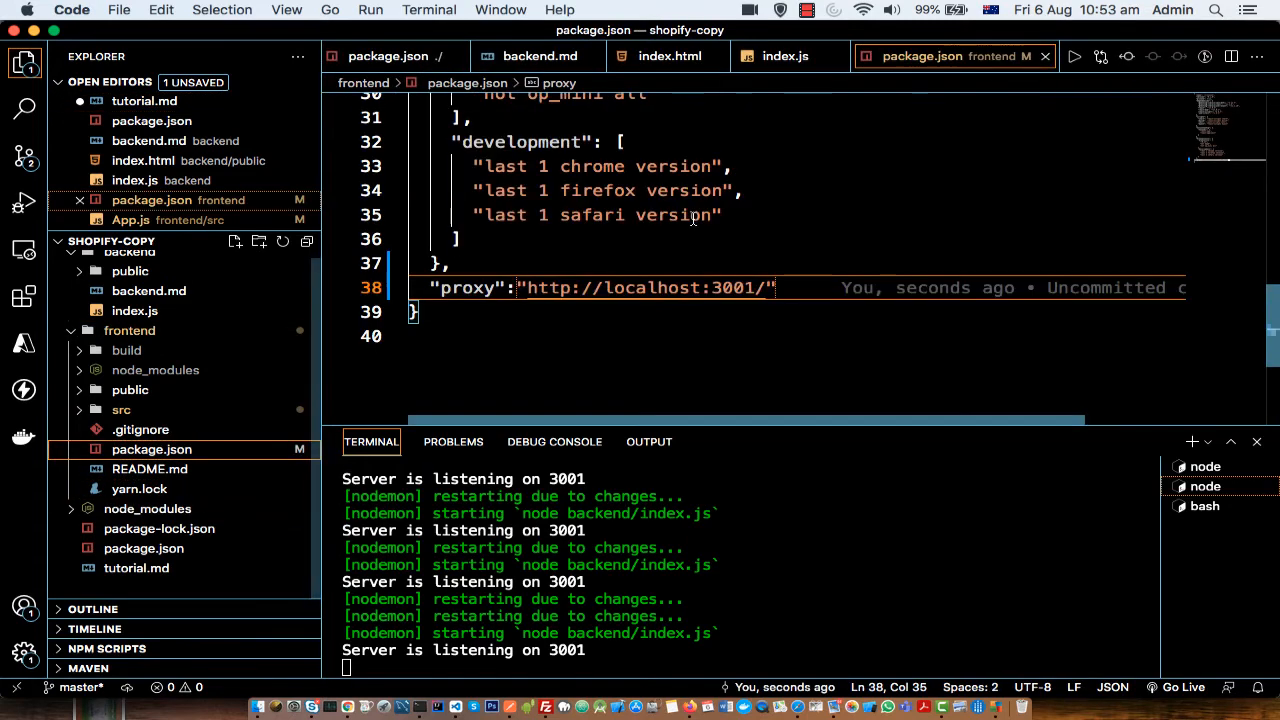
pyautogui.moveTo(772, 288); pyautogui.dragTo(430, 288)
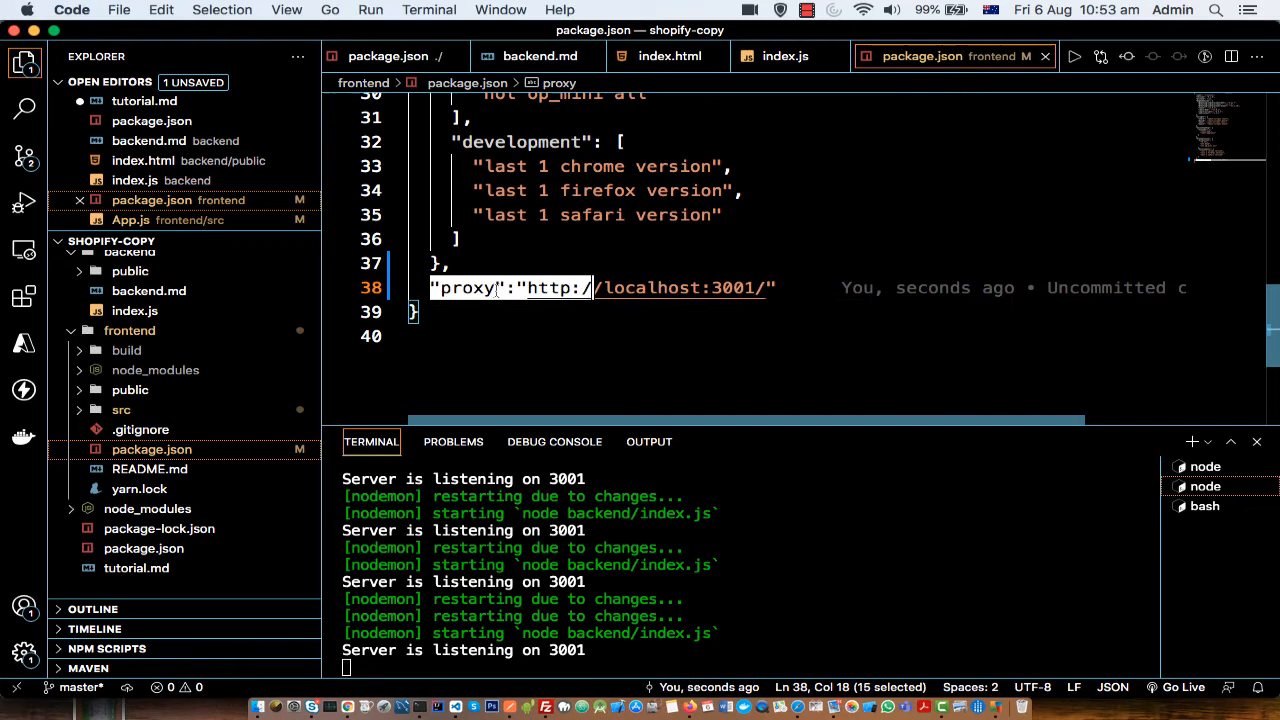
pyautogui.moveTo(592, 288); pyautogui.dragTo(770, 288)
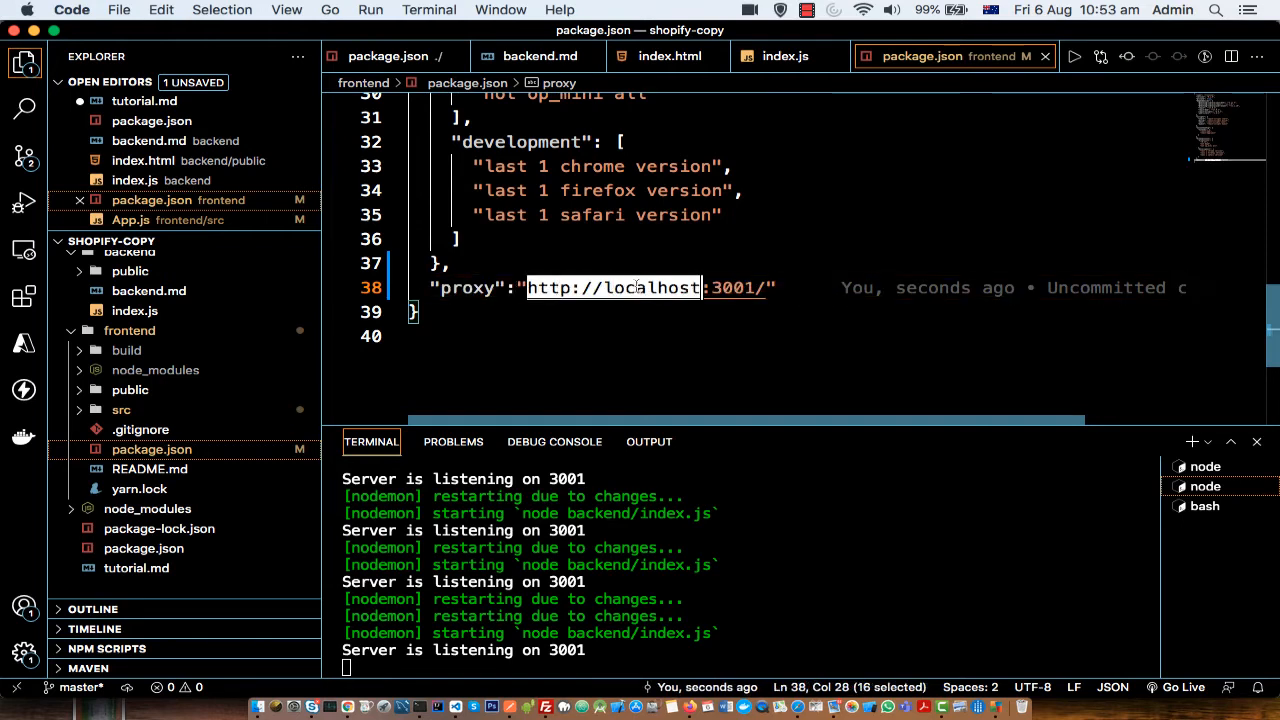
pyautogui.moveTo(700, 288); pyautogui.dragTo(764, 288)
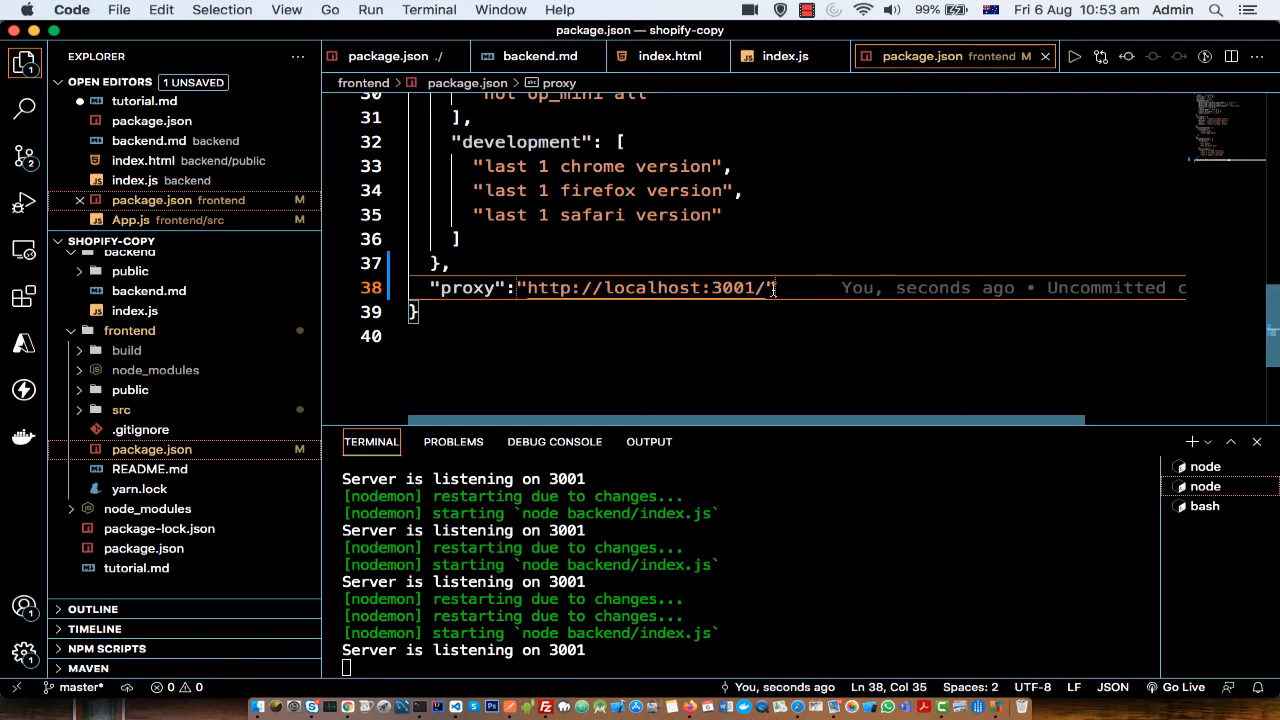
pyautogui.press('Backspace')
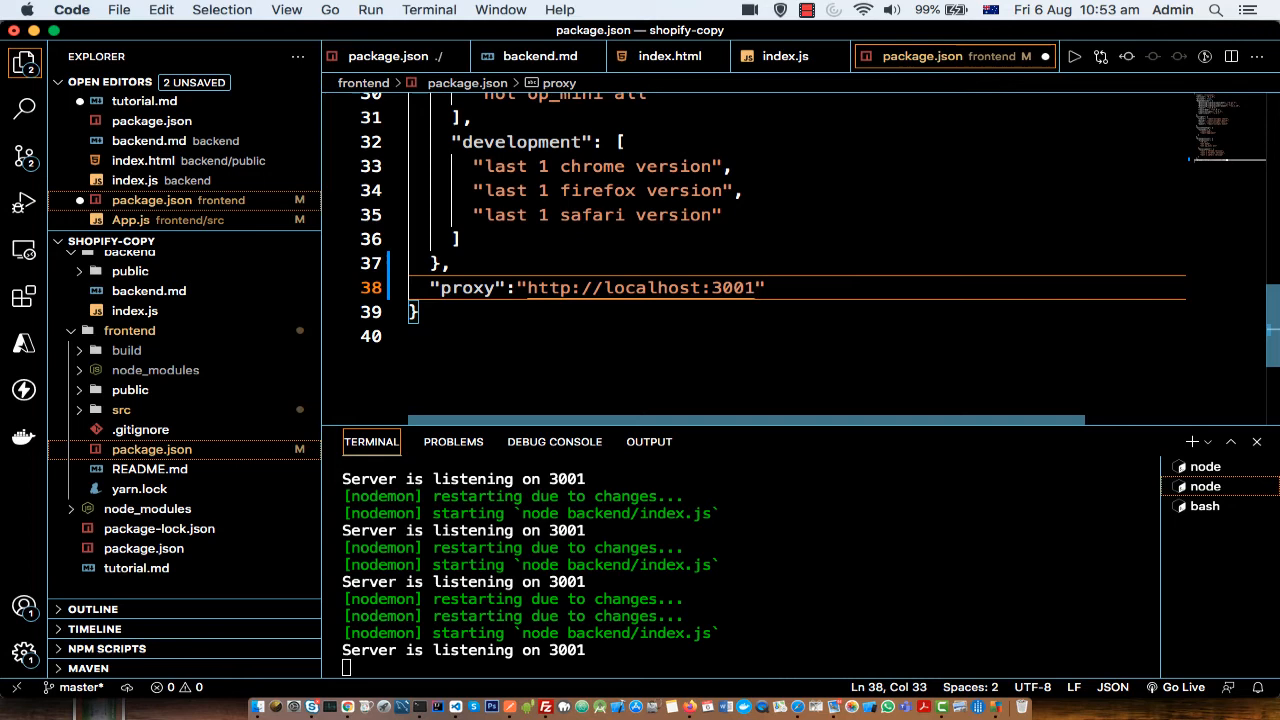
pyautogui.write('/')
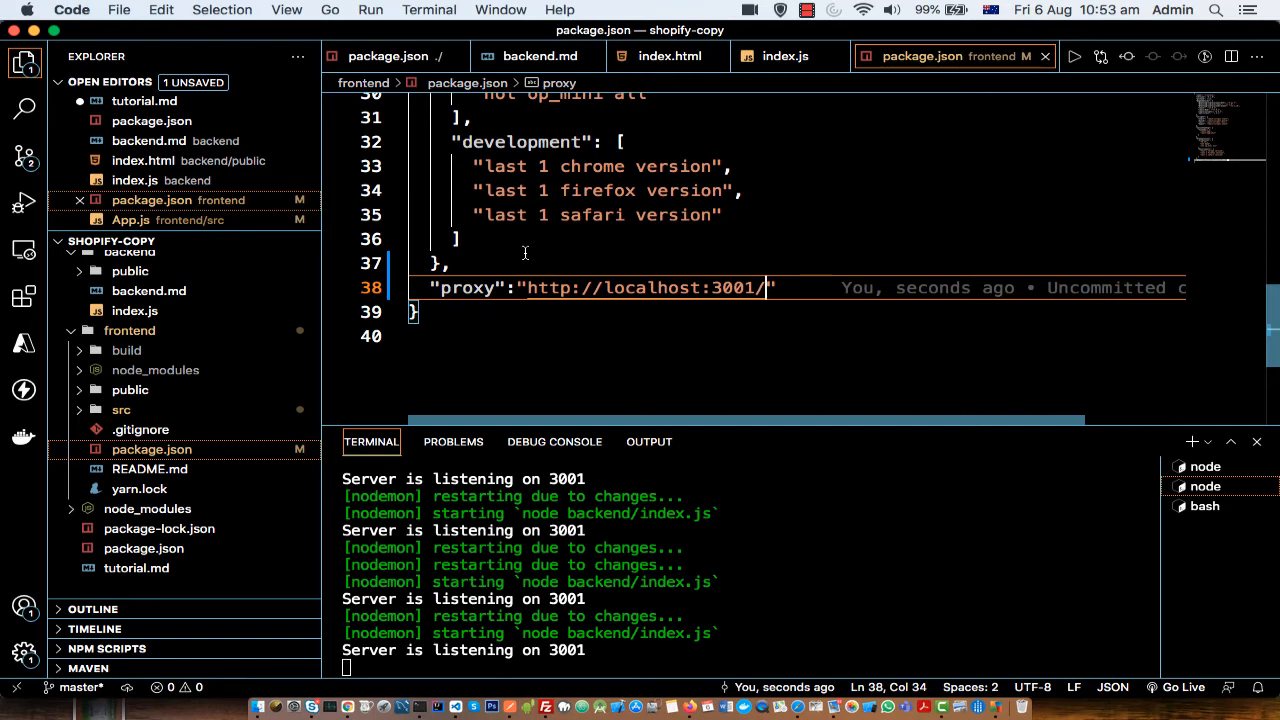
pyautogui.moveTo(710, 316)
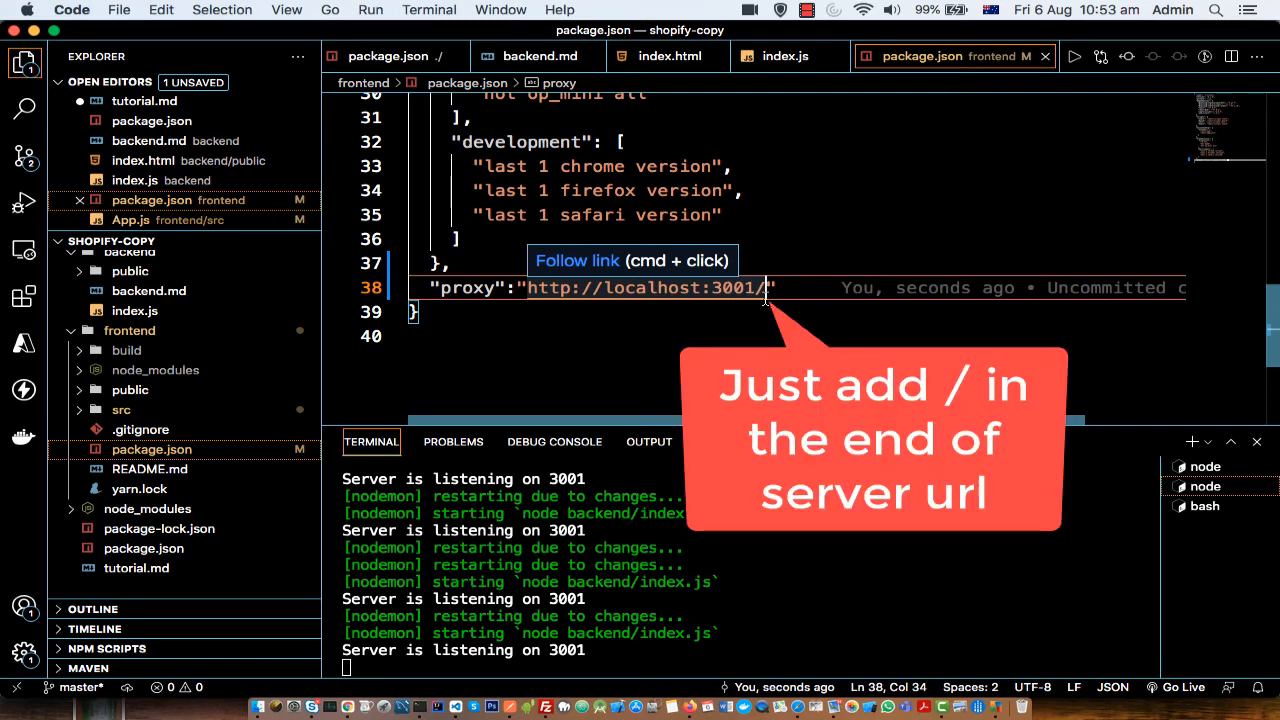
pyautogui.click(456, 240)
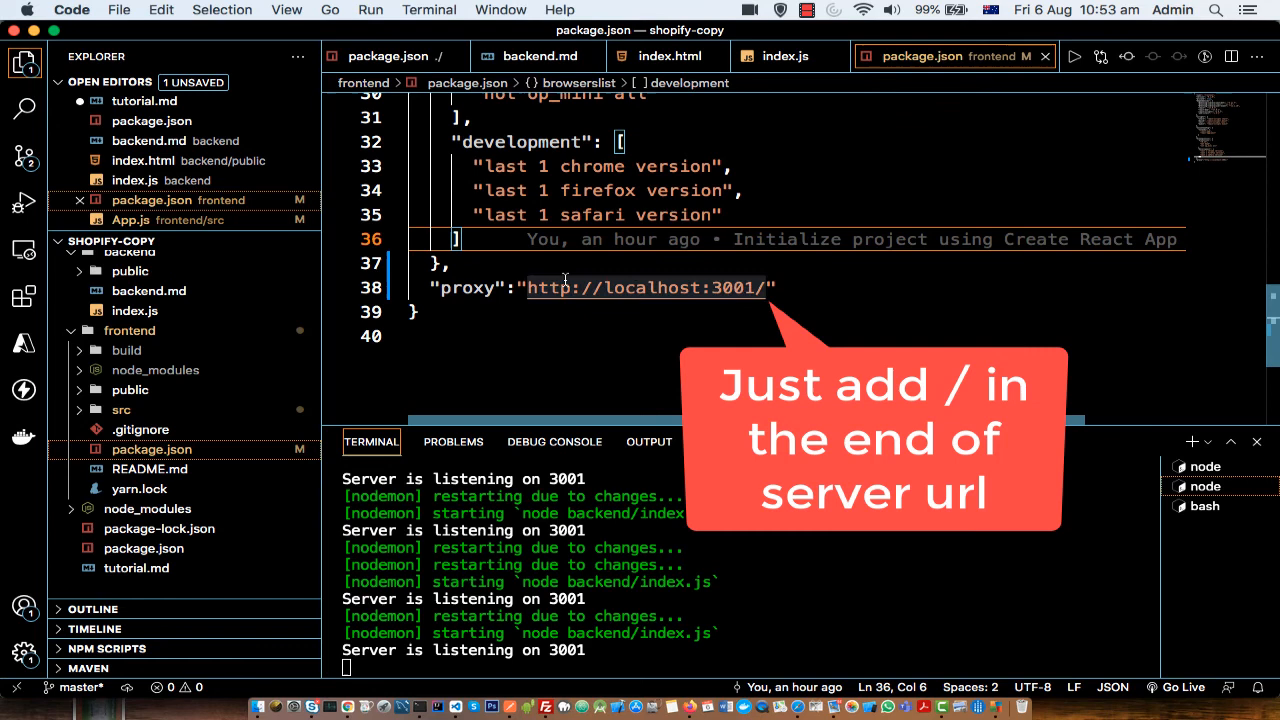